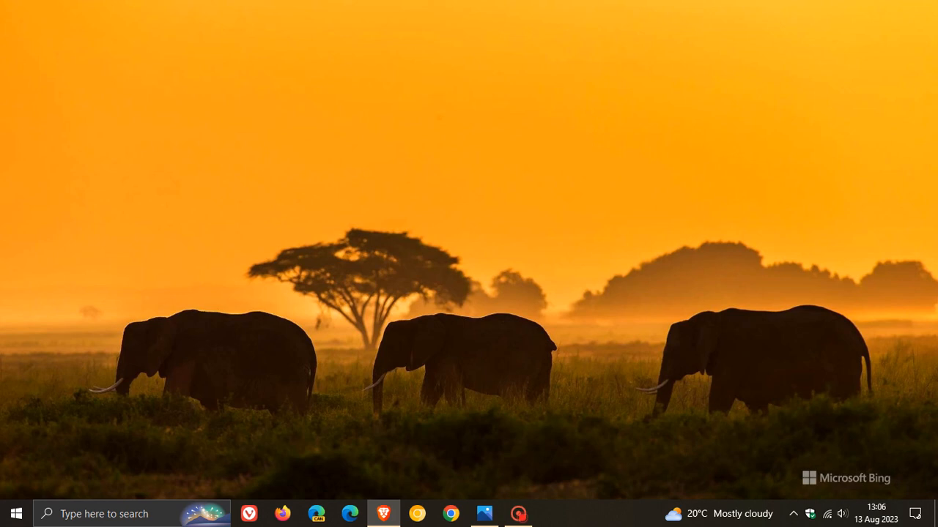
mouse_move(775, 321)
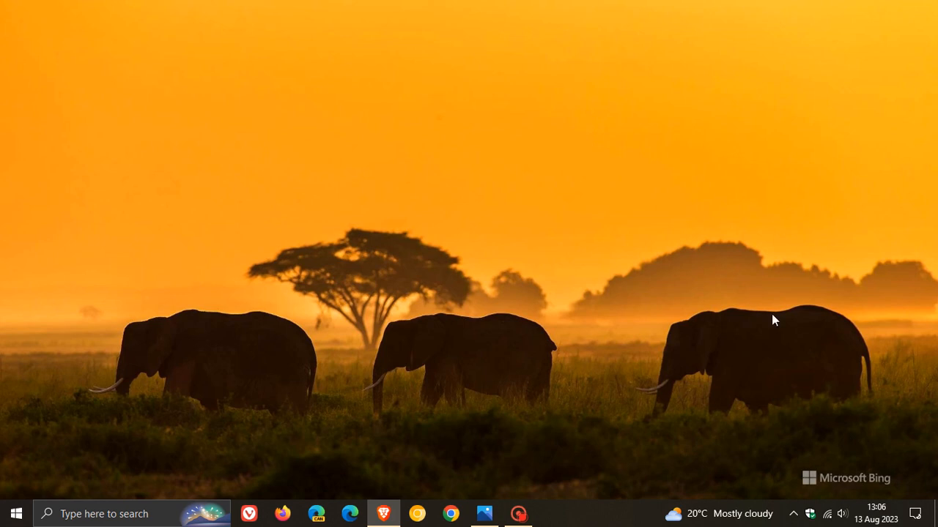
left_click(876, 513)
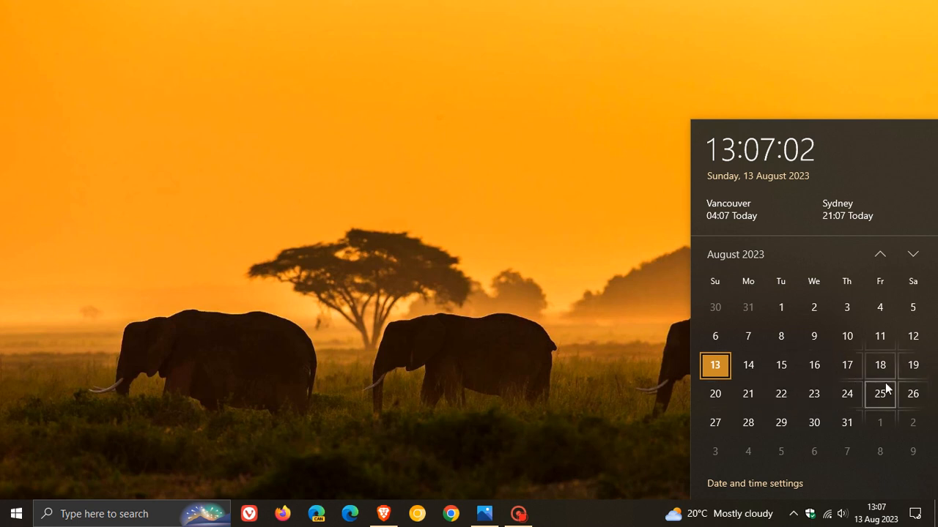
left_click(721, 199)
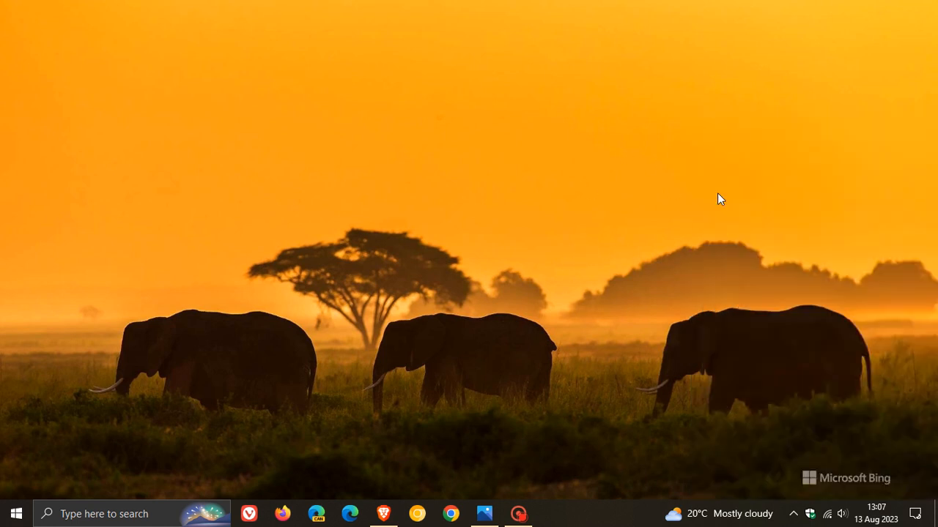
mouse_move(645, 224)
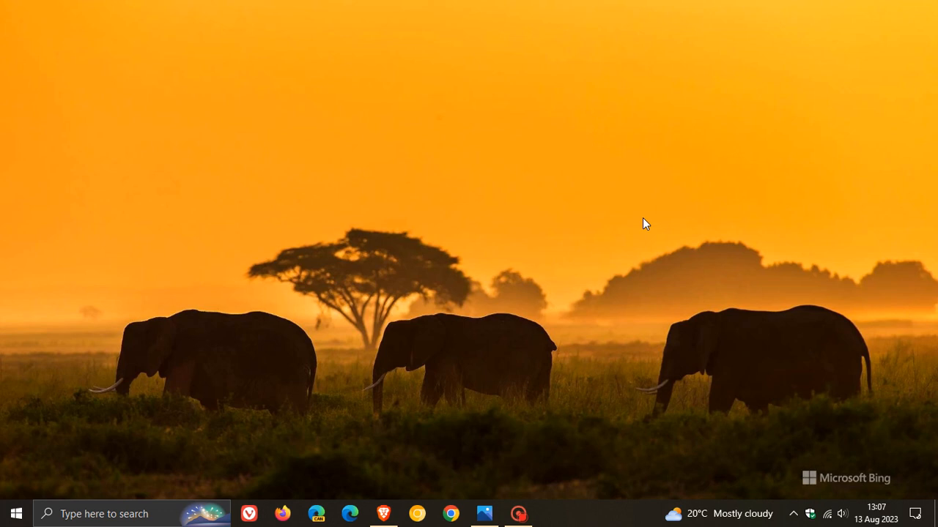
mouse_move(703, 213)
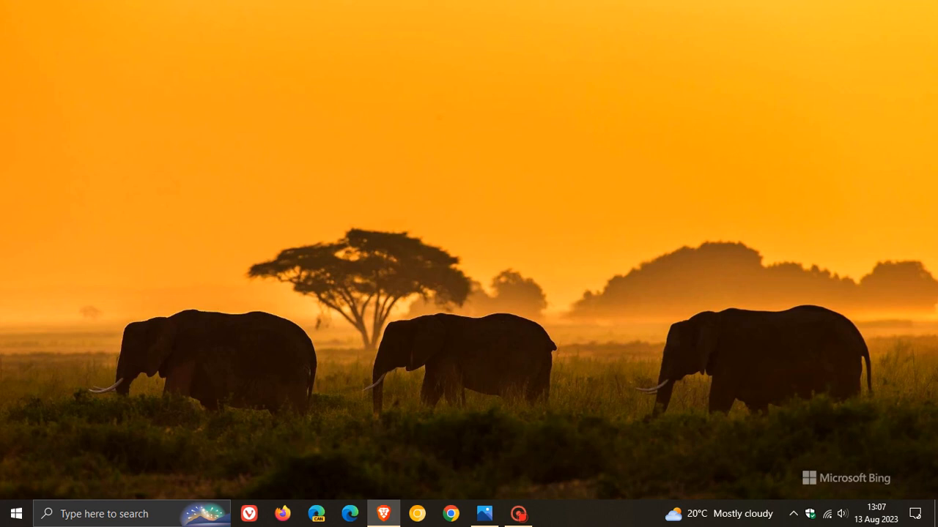
mouse_move(666, 237)
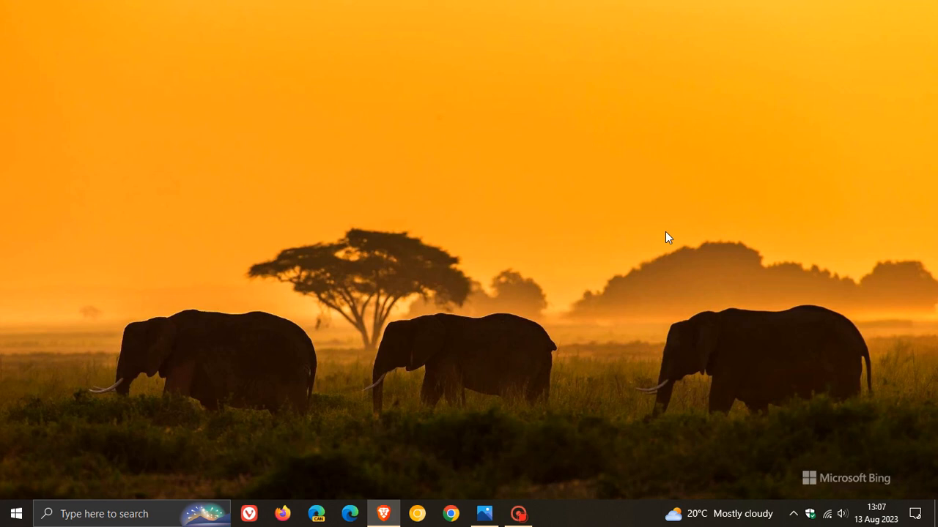
mouse_move(497, 483)
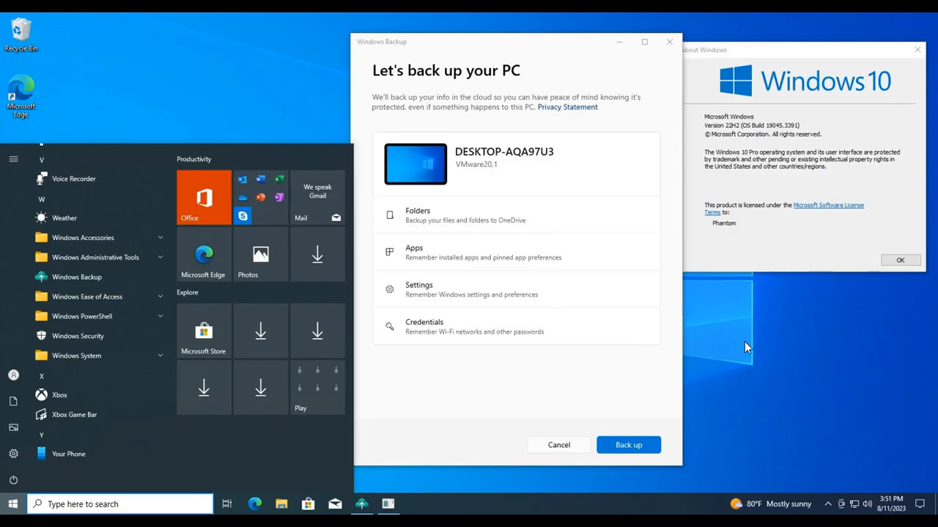
mouse_move(760, 364)
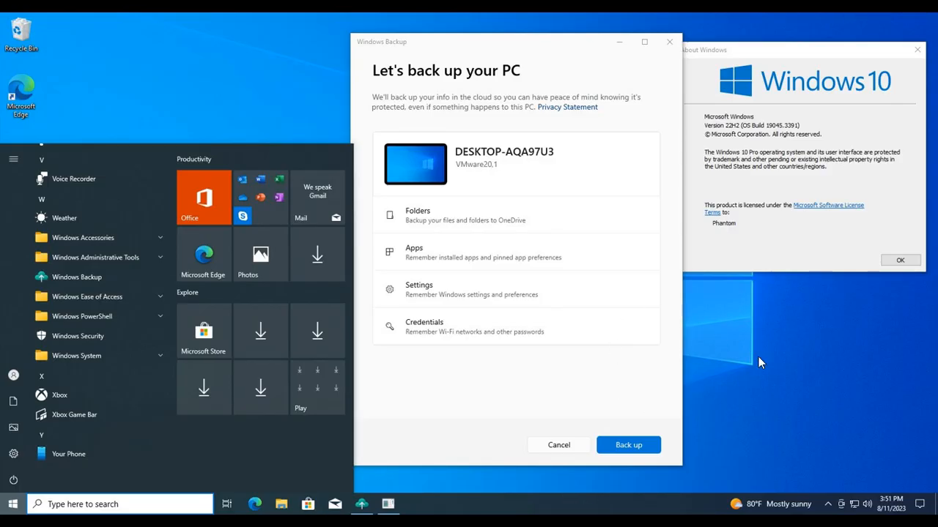
mouse_move(573, 191)
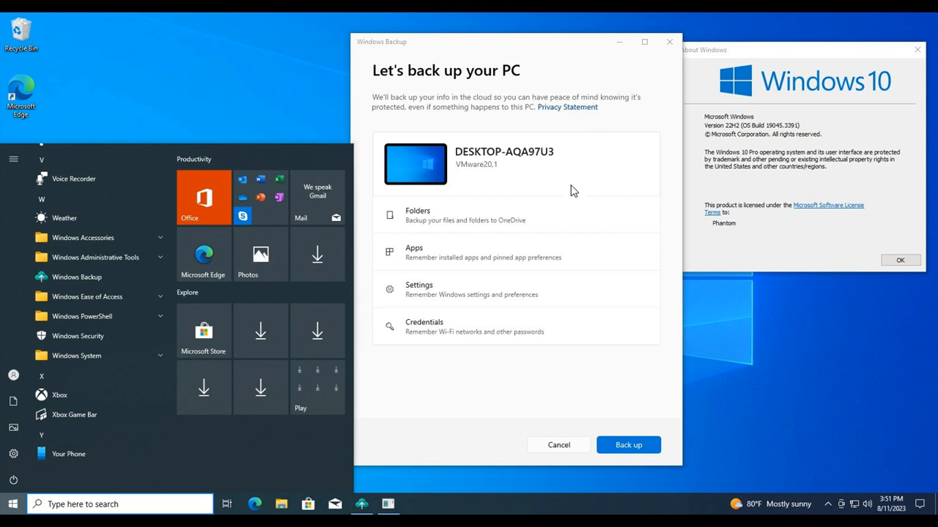
mouse_move(463, 262)
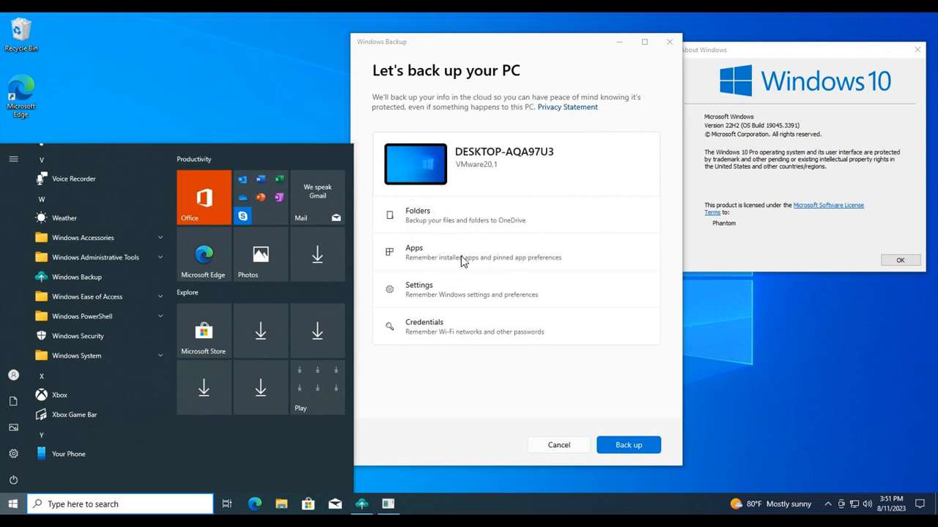
mouse_move(469, 330)
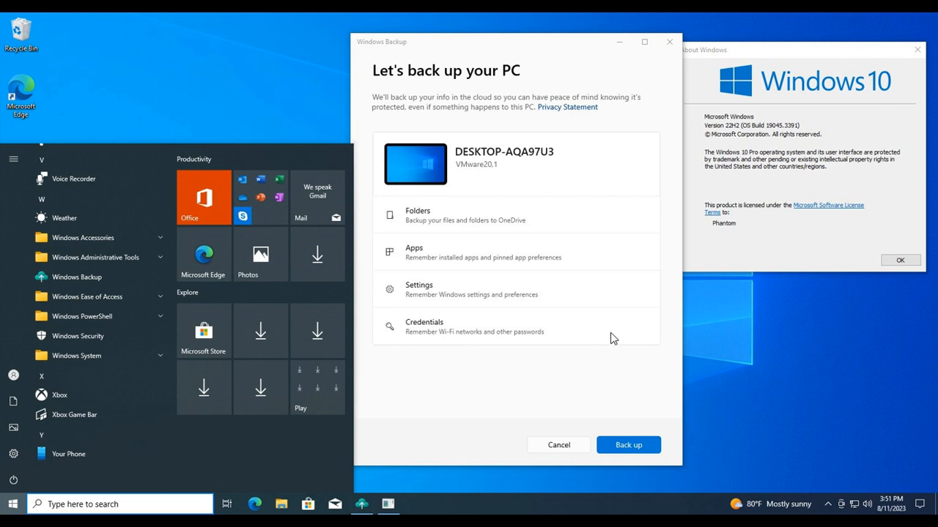
mouse_move(653, 249)
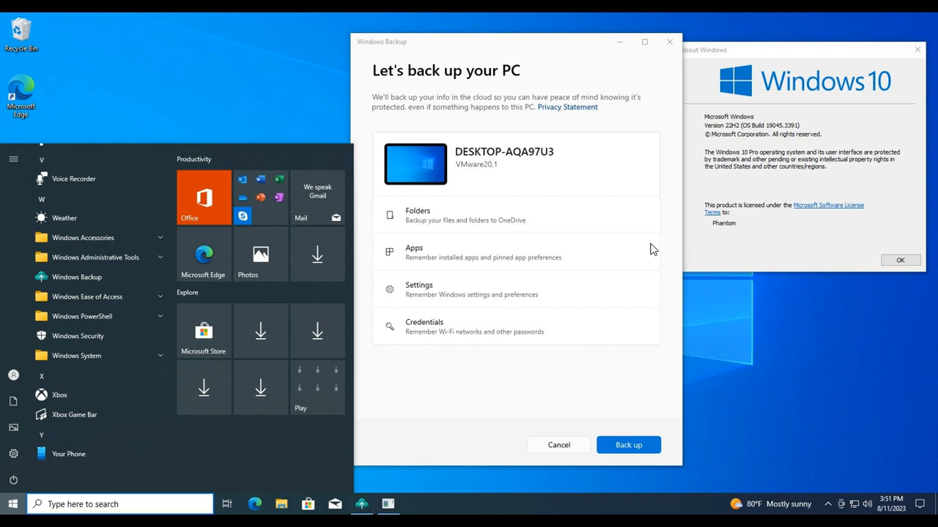
mouse_move(643, 203)
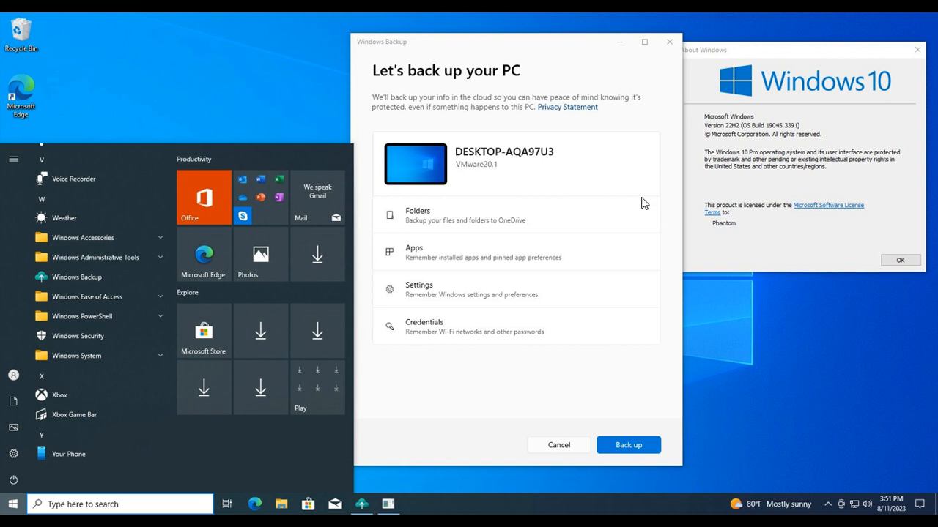
mouse_move(692, 182)
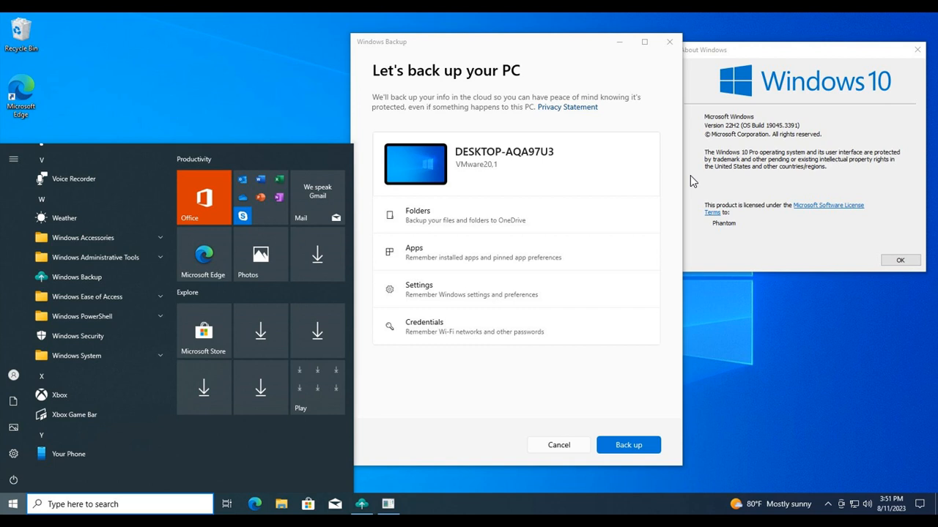
mouse_move(647, 247)
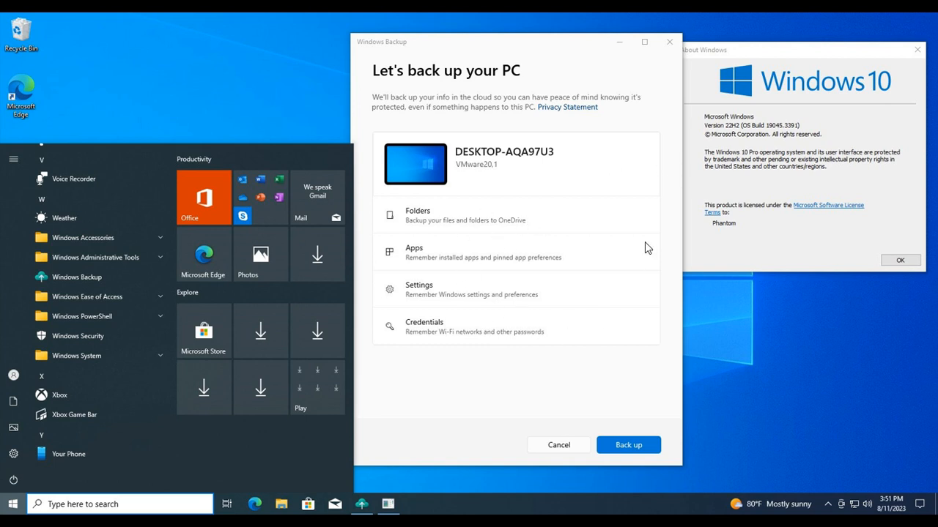
mouse_move(707, 262)
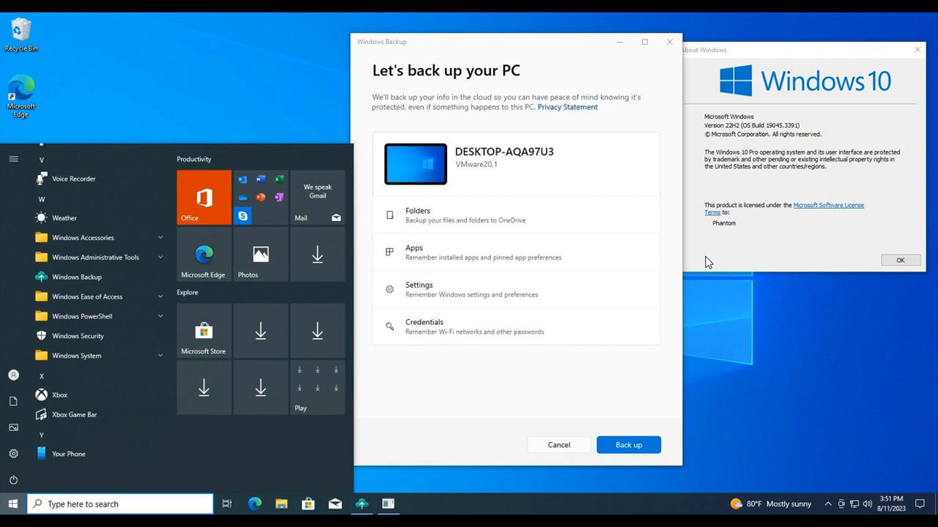
mouse_move(262, 312)
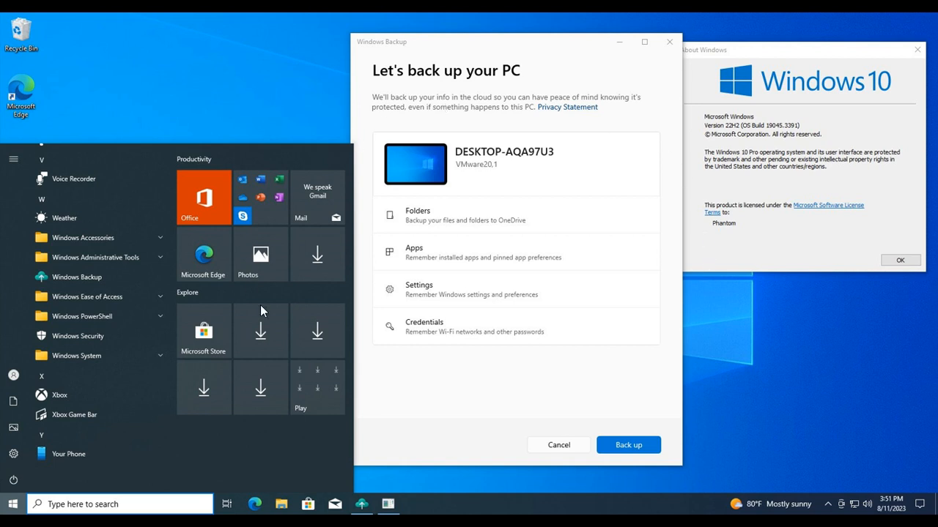
mouse_move(708, 414)
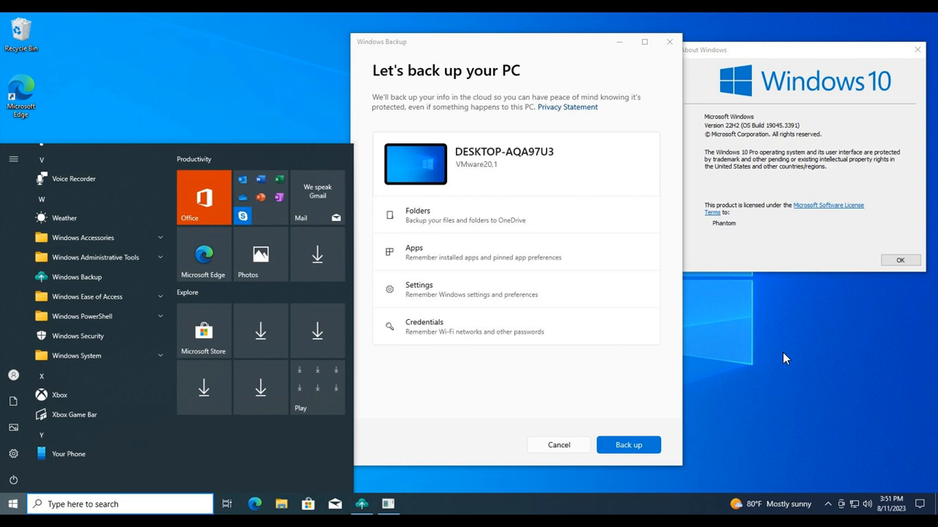
mouse_move(775, 359)
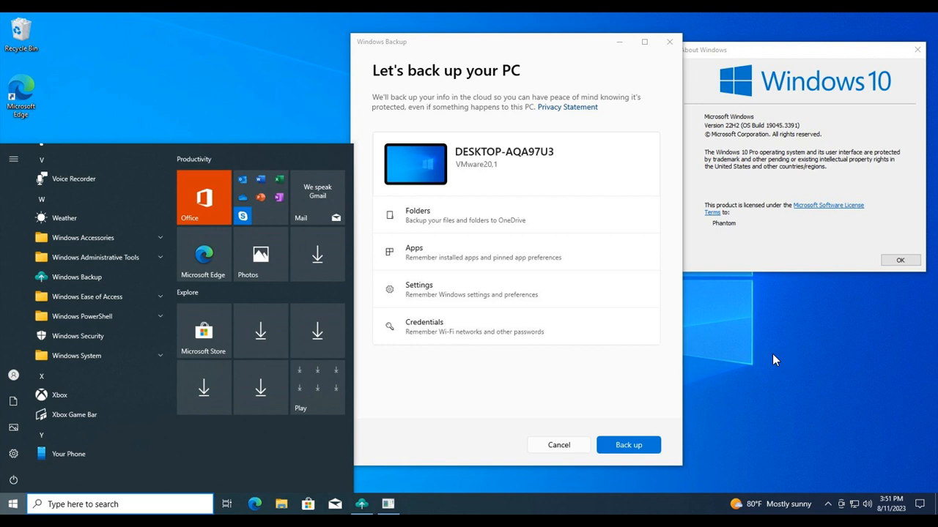
mouse_move(554, 272)
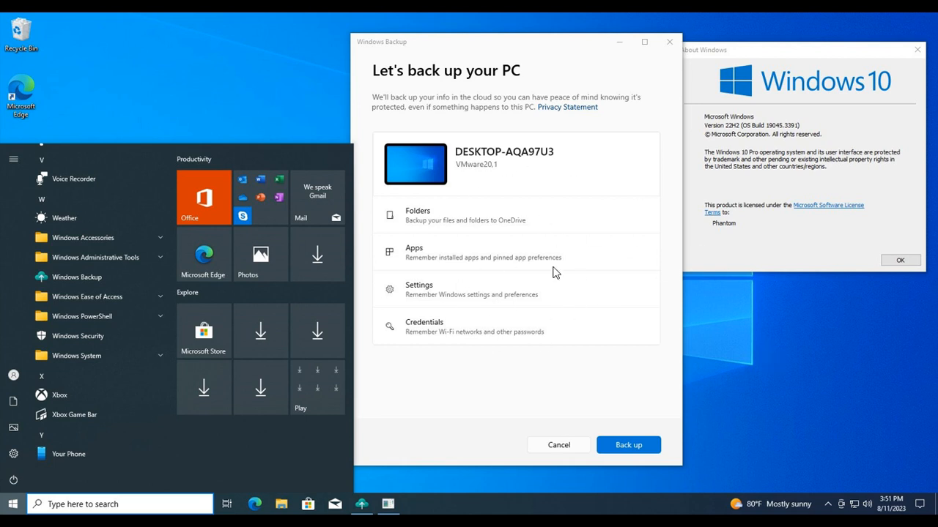
mouse_move(612, 272)
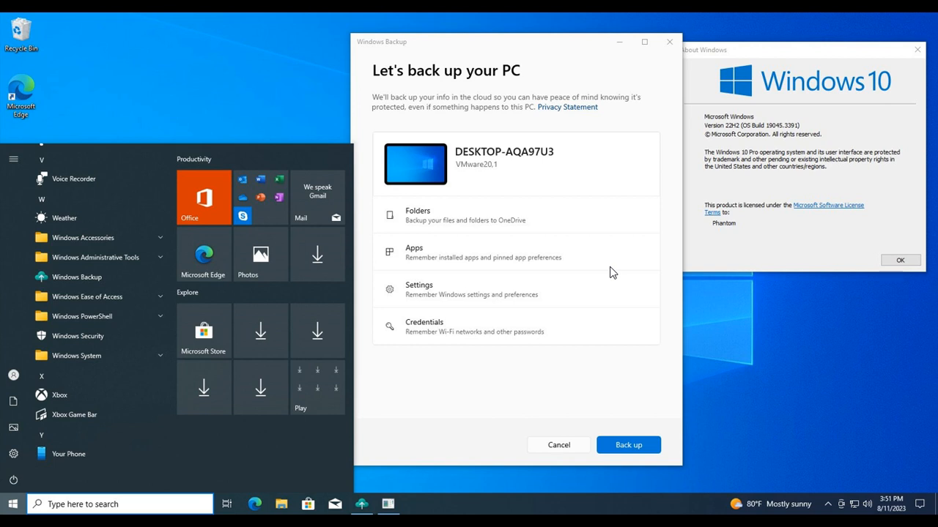
mouse_move(673, 223)
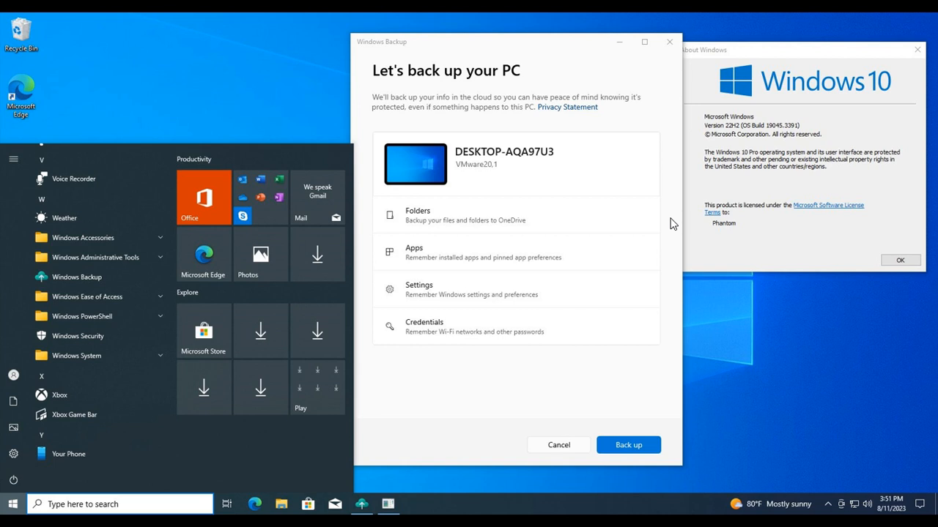
mouse_move(848, 22)
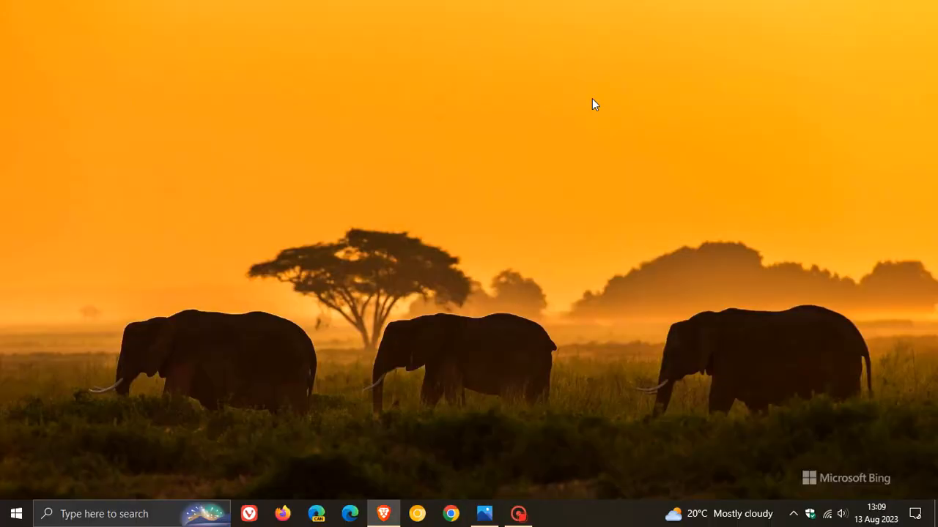
mouse_move(613, 163)
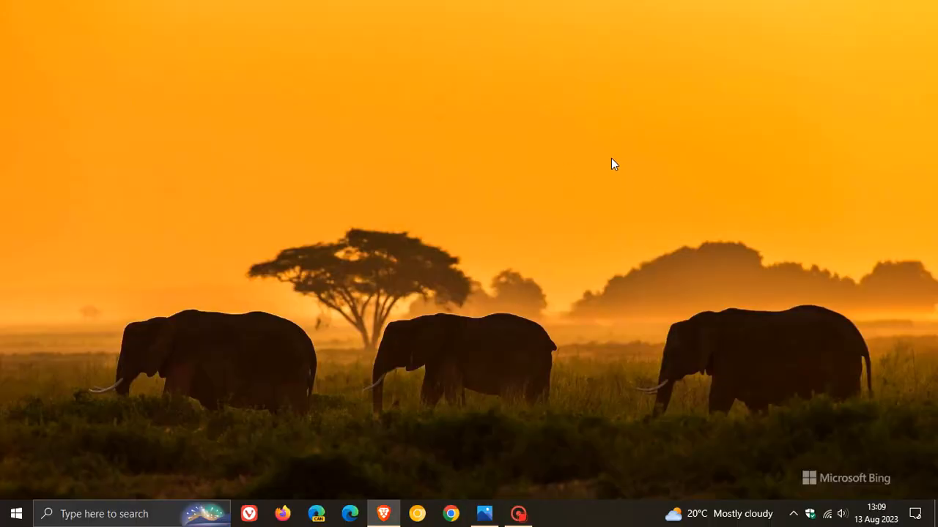
mouse_move(324, 178)
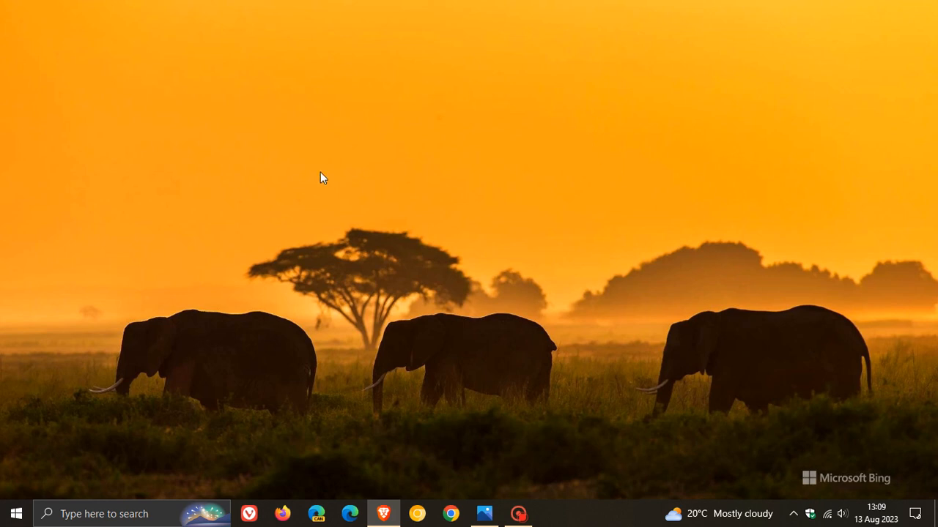
mouse_move(614, 264)
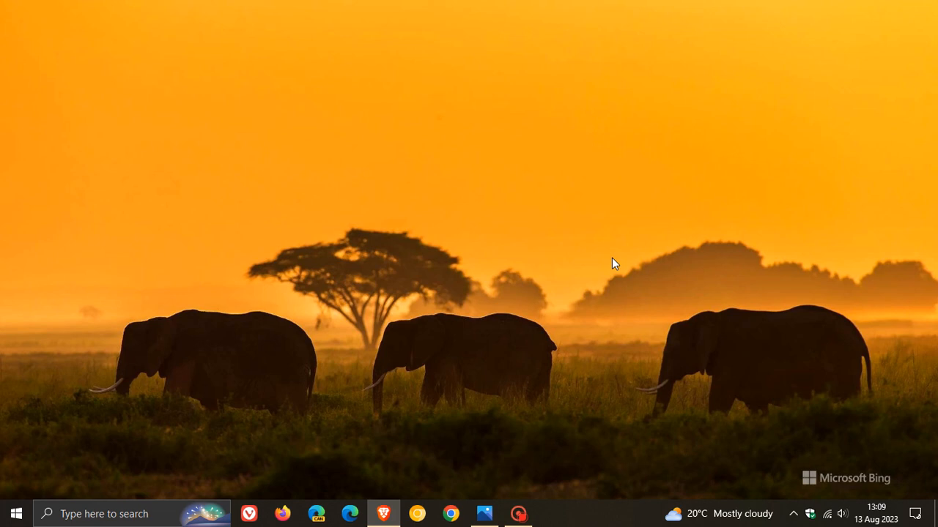
mouse_move(515, 192)
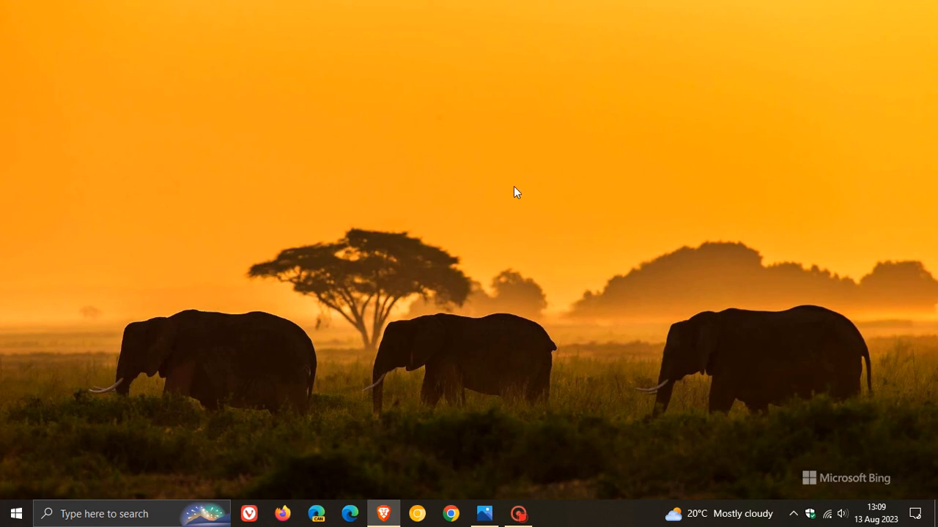